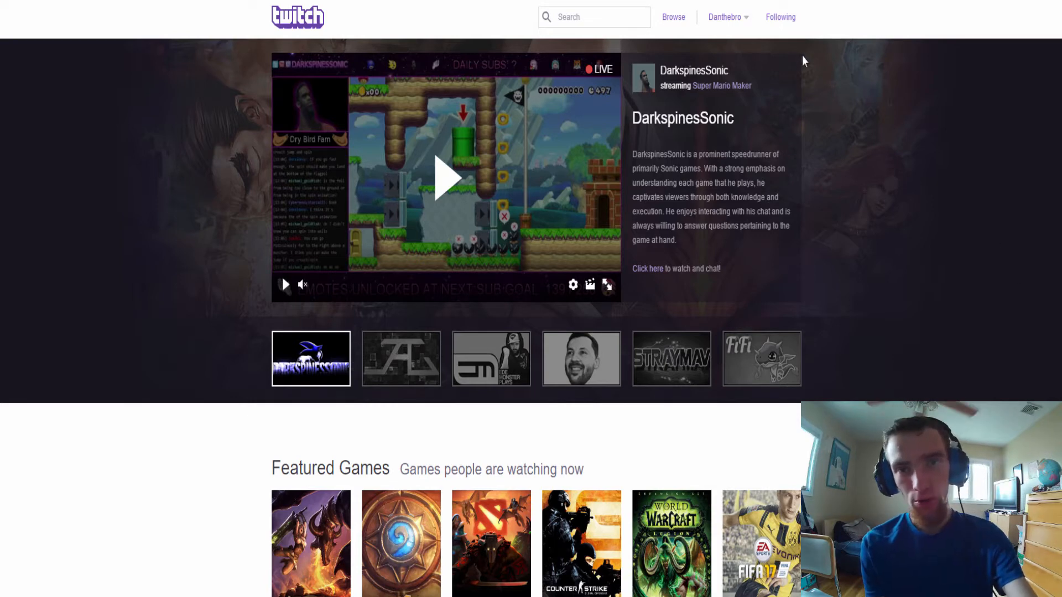
- Go to the channel's Video Manager from the username dropdown
click(723, 16)
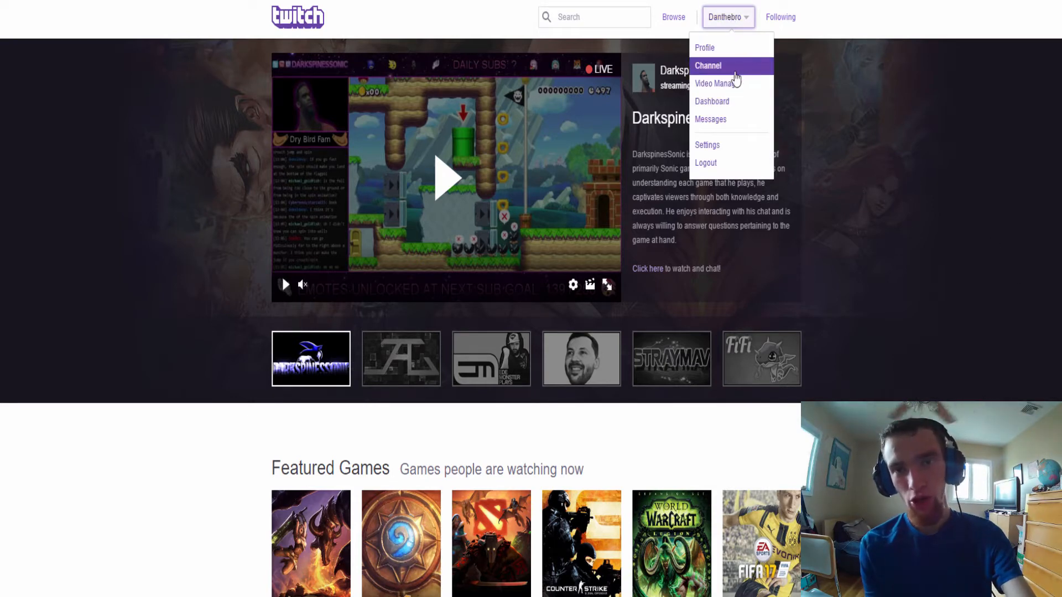
mouse_move(718, 83)
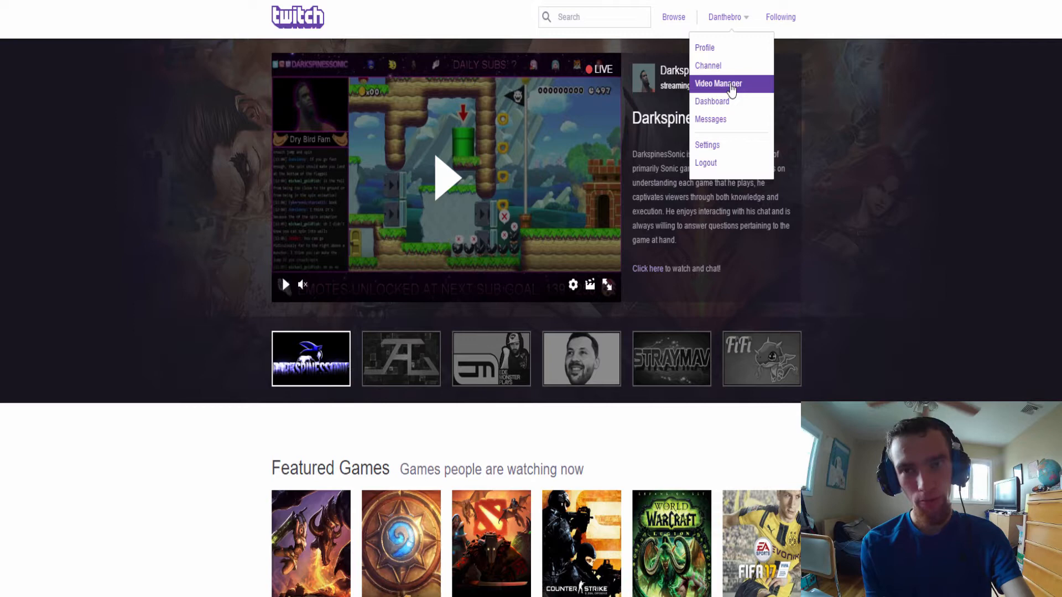
click(719, 83)
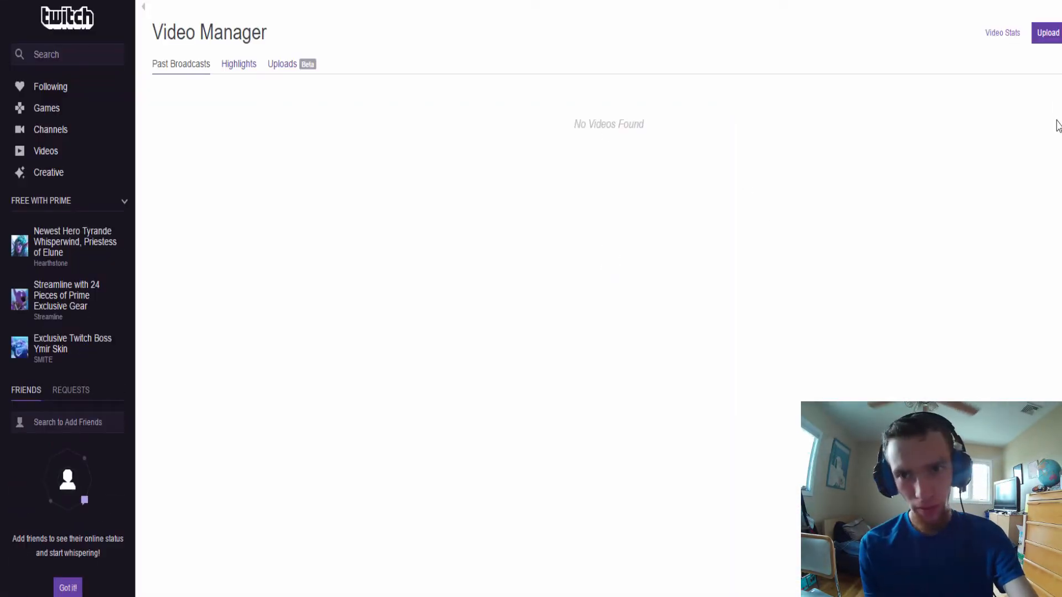
- Upload sfccf.mp4 with Publishing Settings left on Published
click(1048, 32)
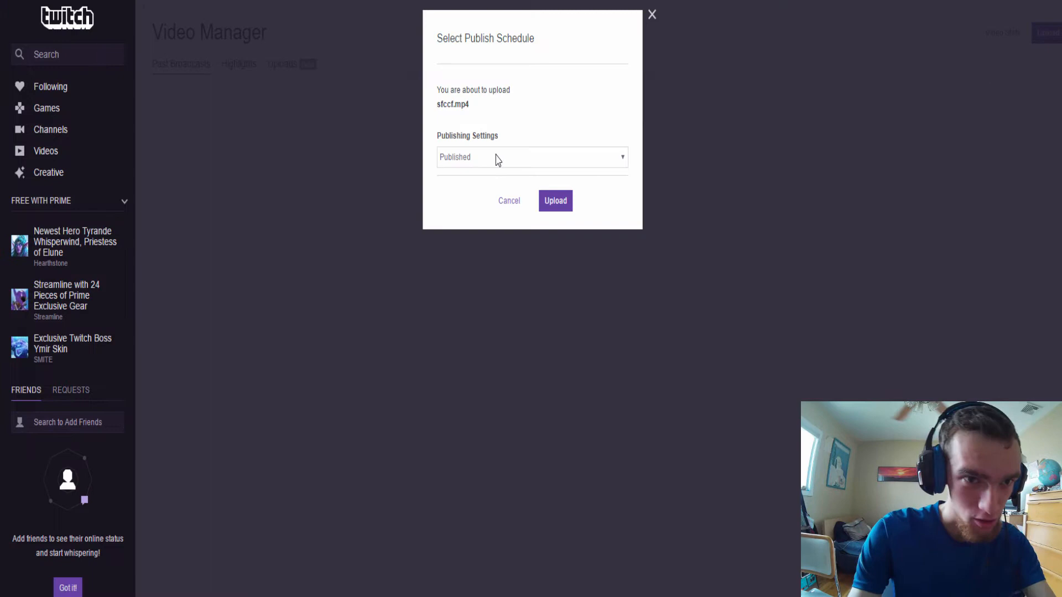
mouse_move(477, 102)
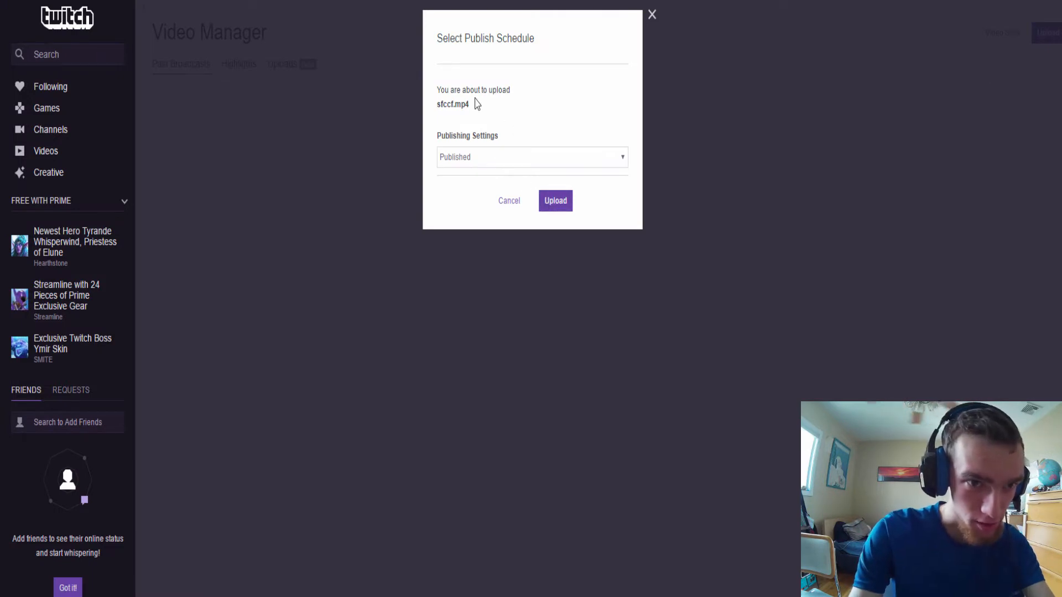
mouse_move(567, 230)
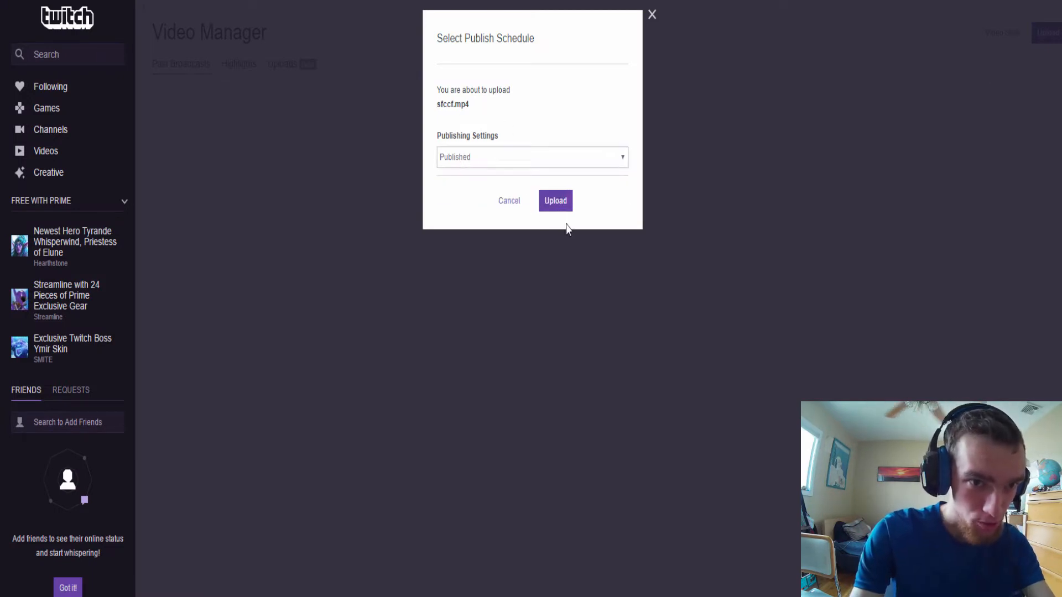
click(554, 200)
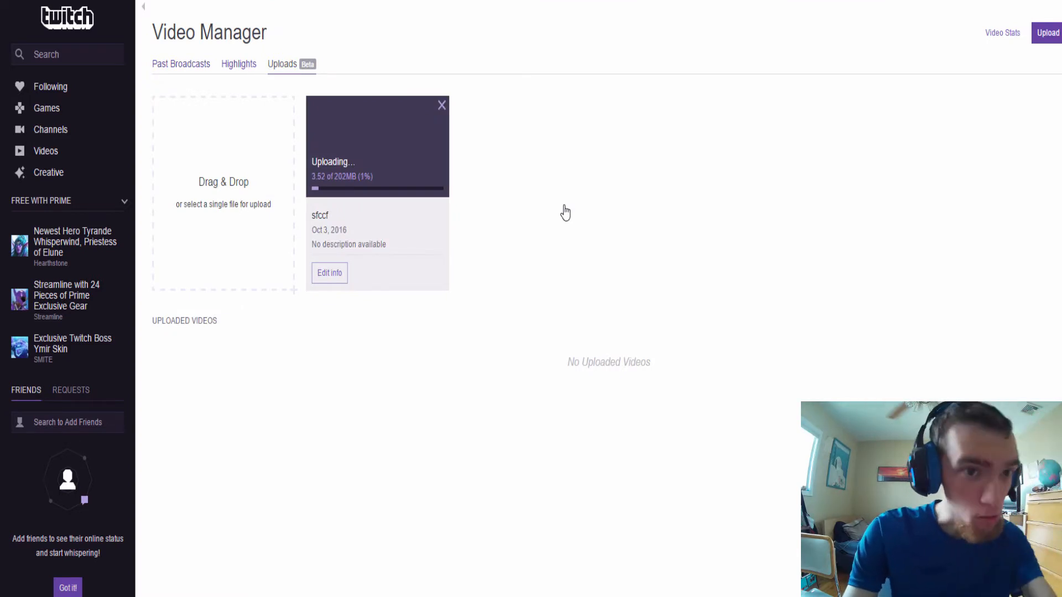
- Title the upload 'Twiich Now Allows Pre Recorded Videos' and describe it as 'is upon us now you can upload vidoes to twitch'
click(330, 273)
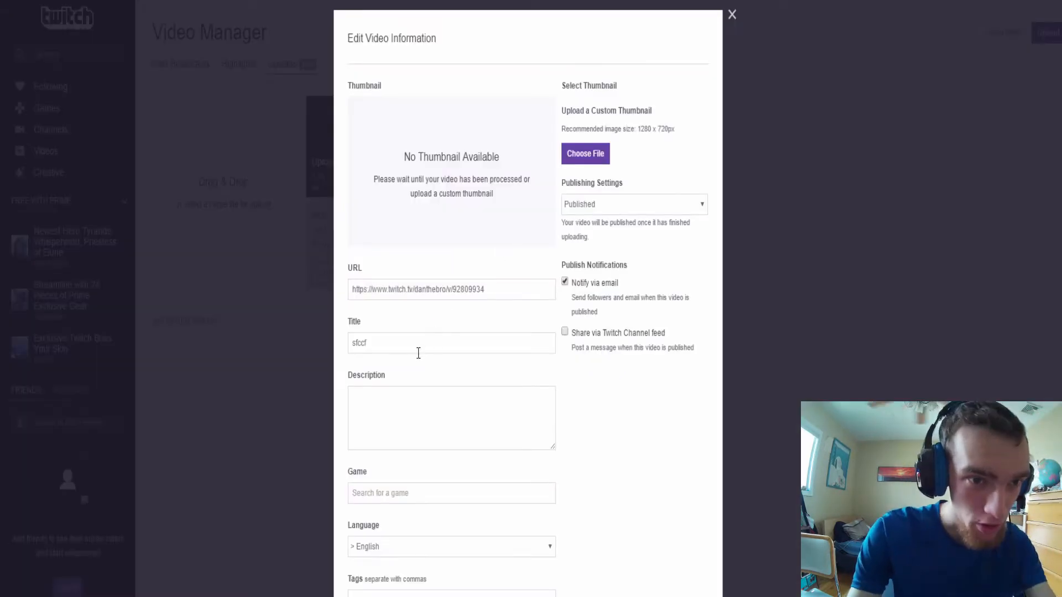
text(Tei)
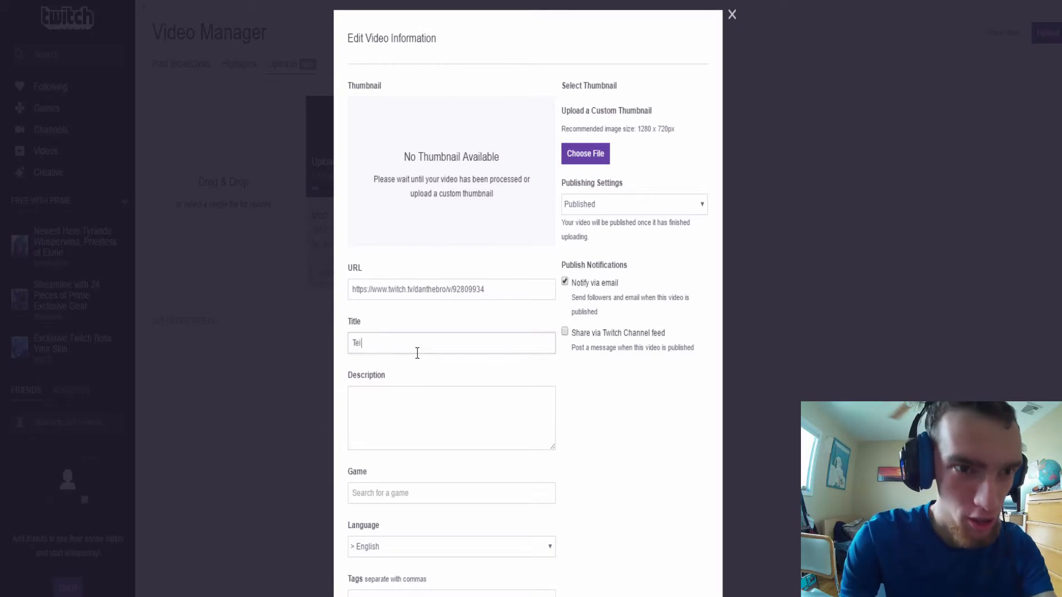
text(Tw)
click(451, 417)
text(History)
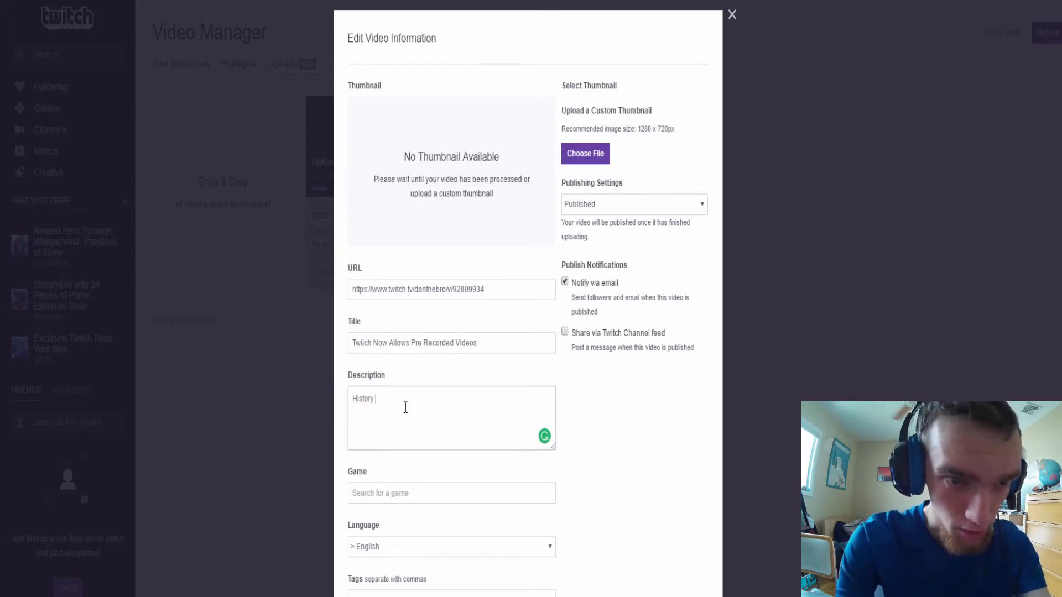
text(is upon us)
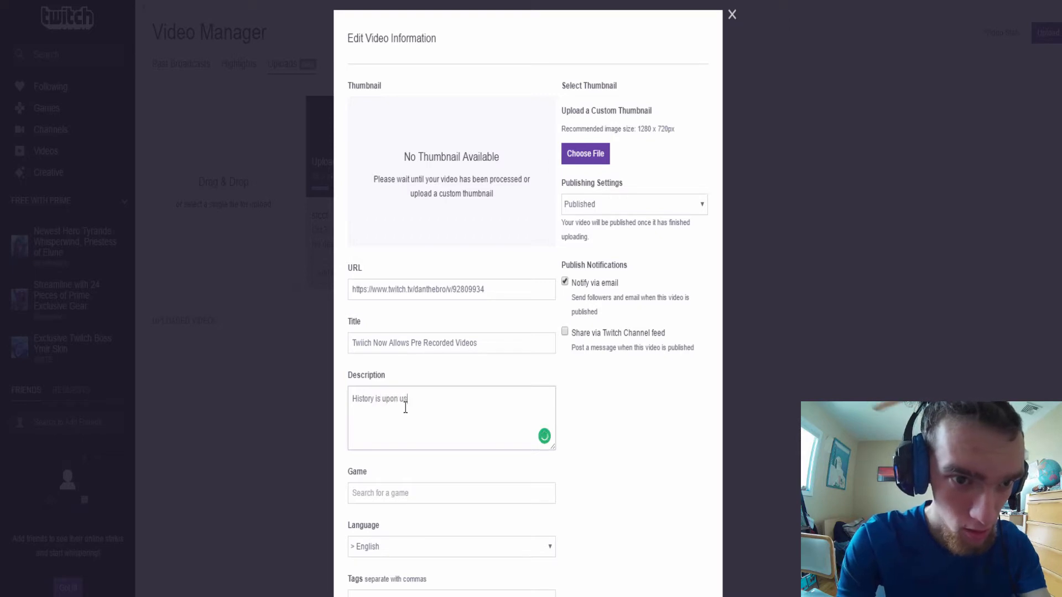
text(now you can upload)
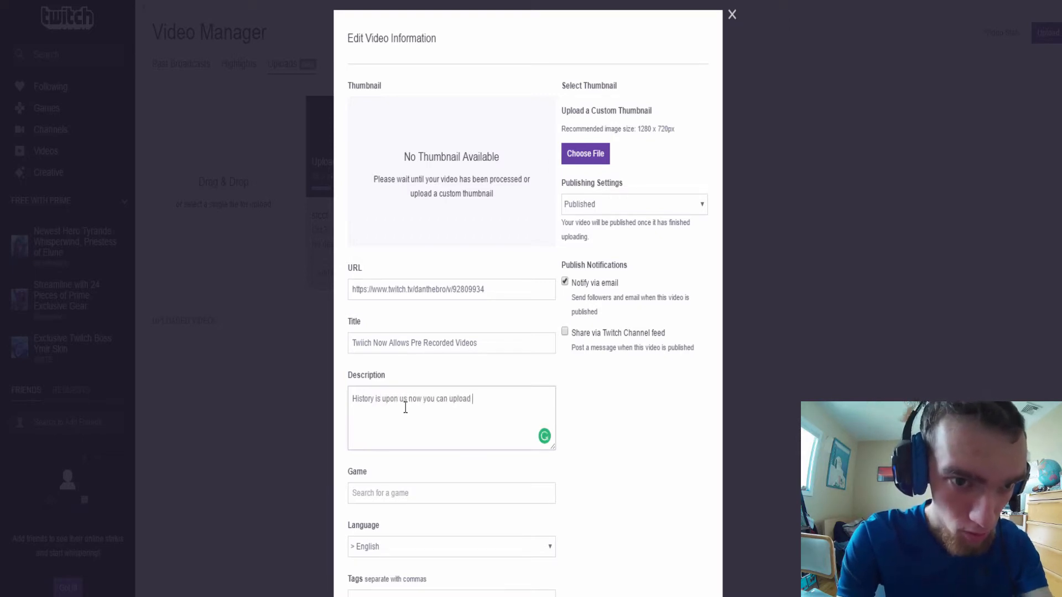
text(vidoes to twitch)
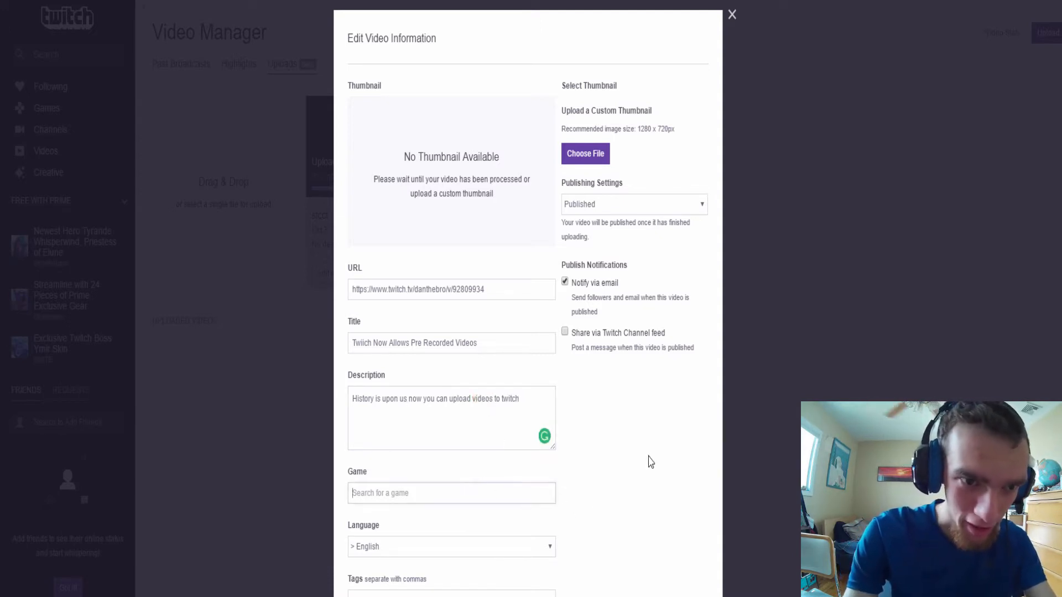
- Tag the video youtube, twitch, history and save the edited information
scroll(down, 3)
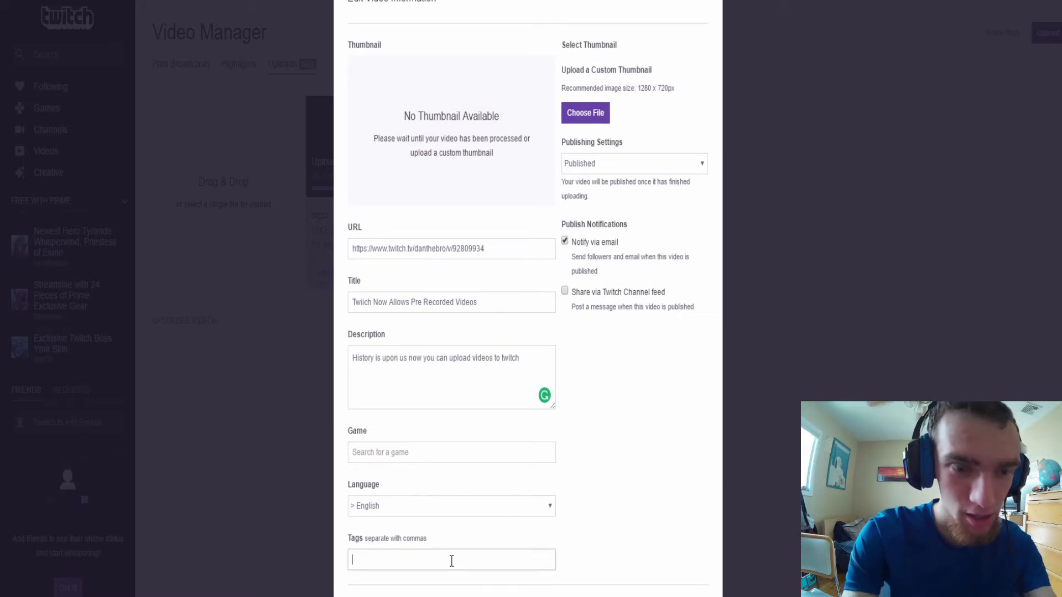
text(youtube, twitch,)
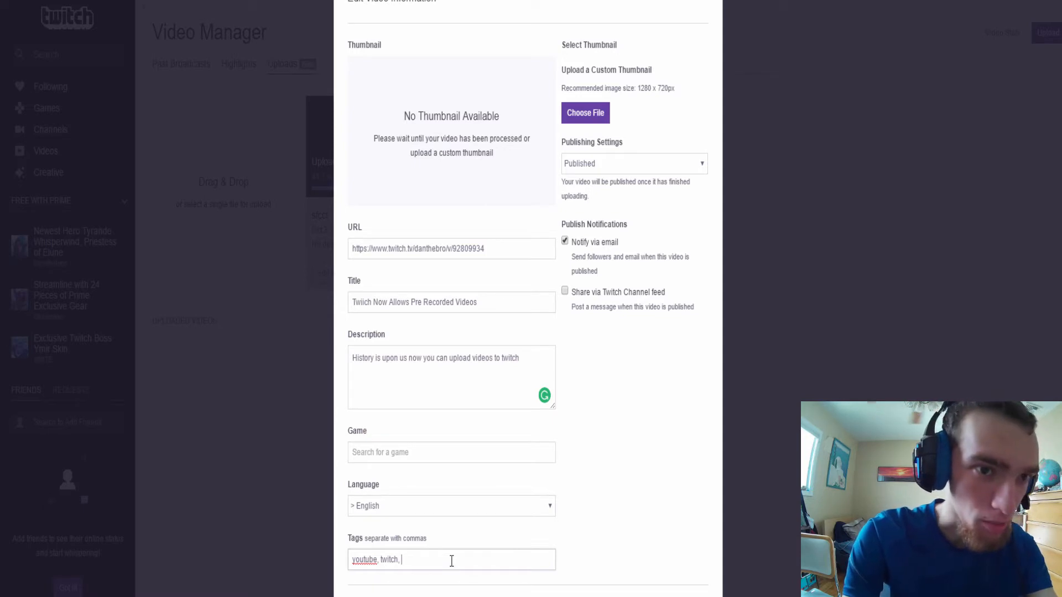
text(history,)
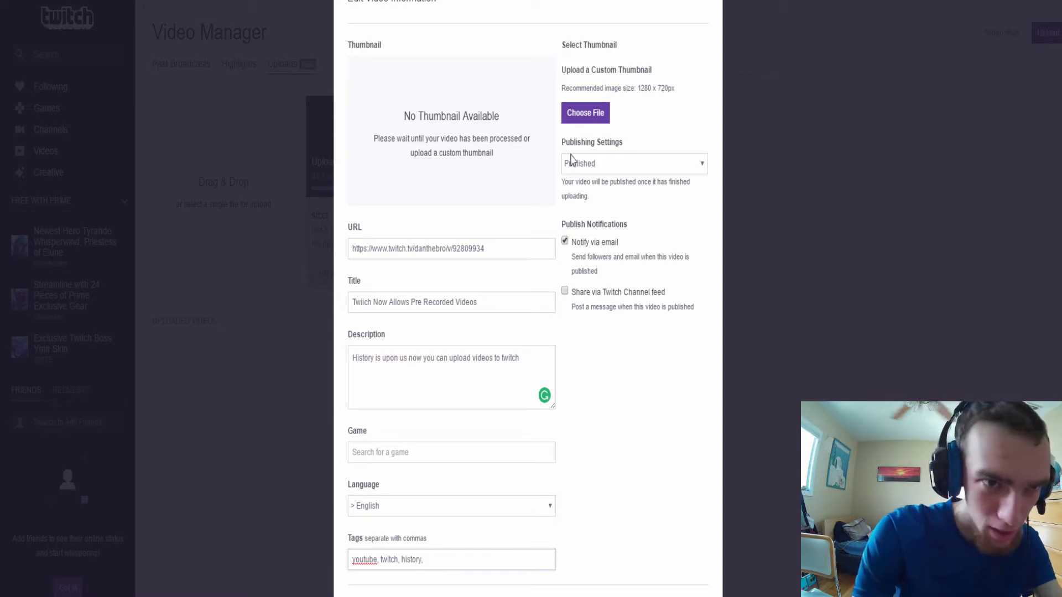
click(584, 113)
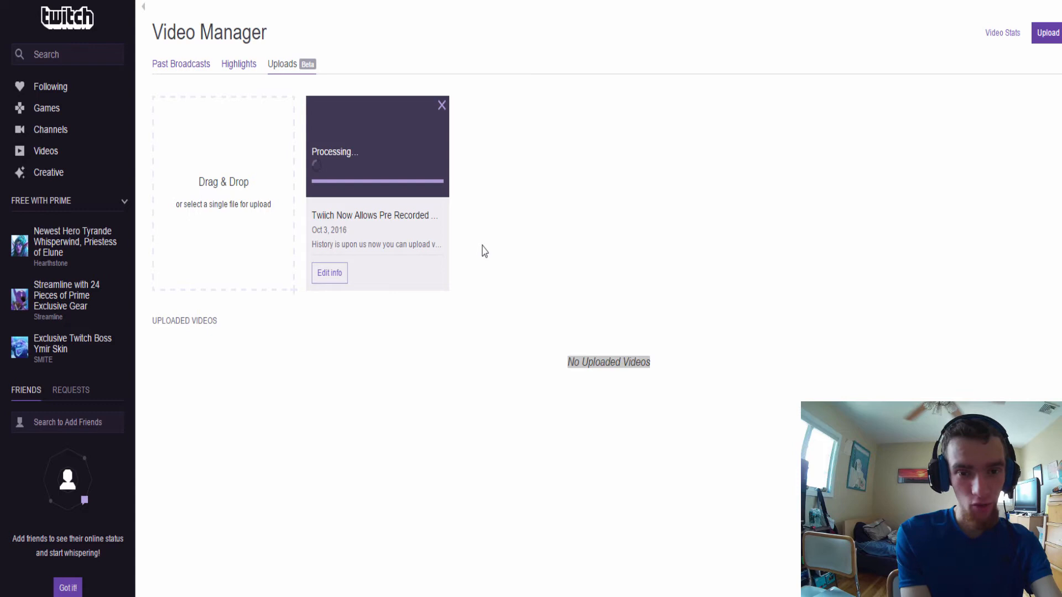
mouse_move(361, 186)
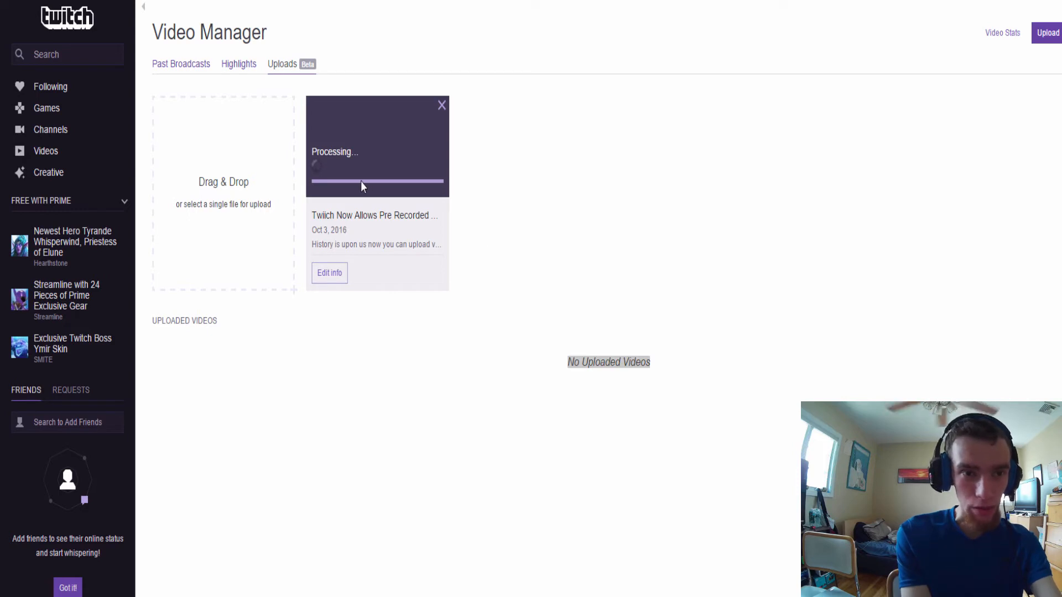
mouse_move(360, 213)
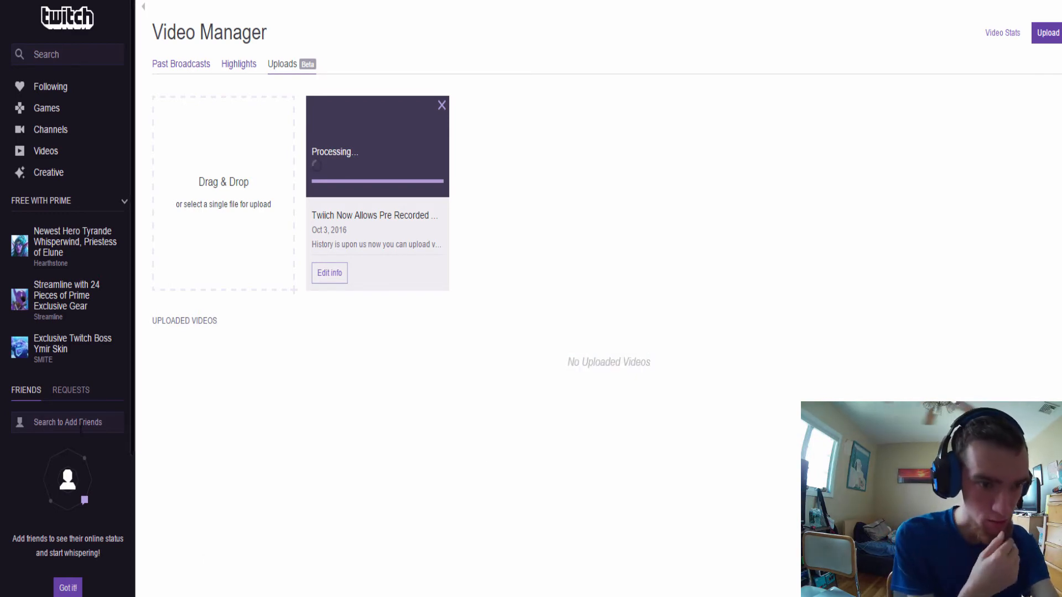
mouse_move(48, 173)
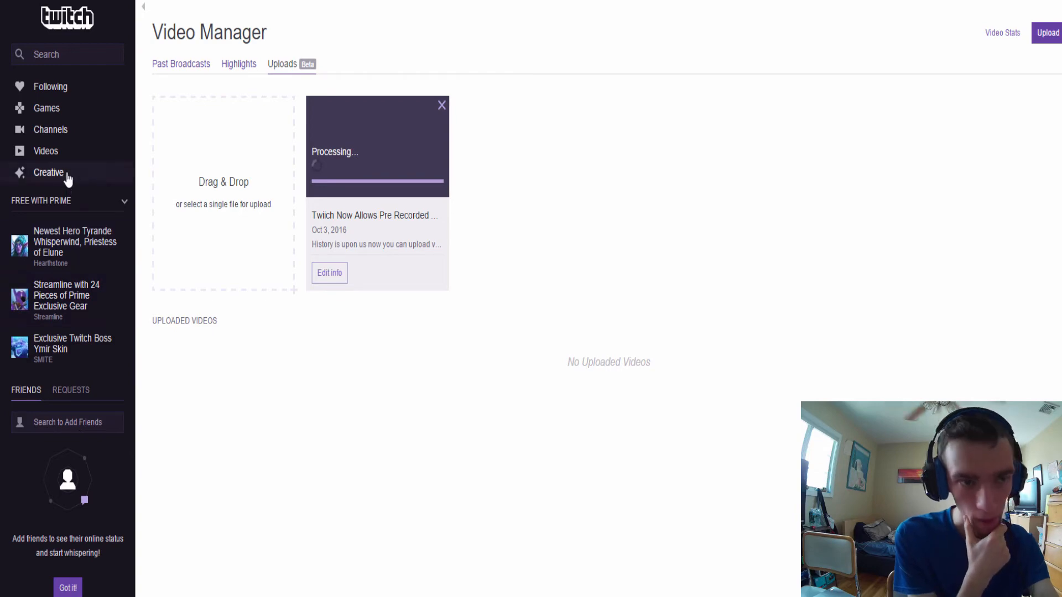
mouse_move(222, 165)
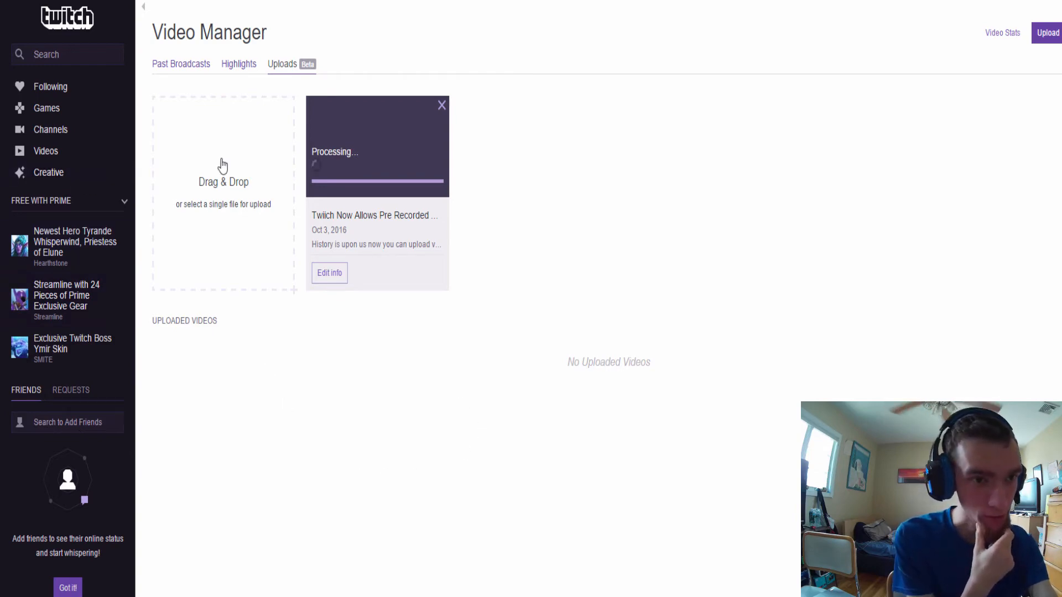
mouse_move(46, 150)
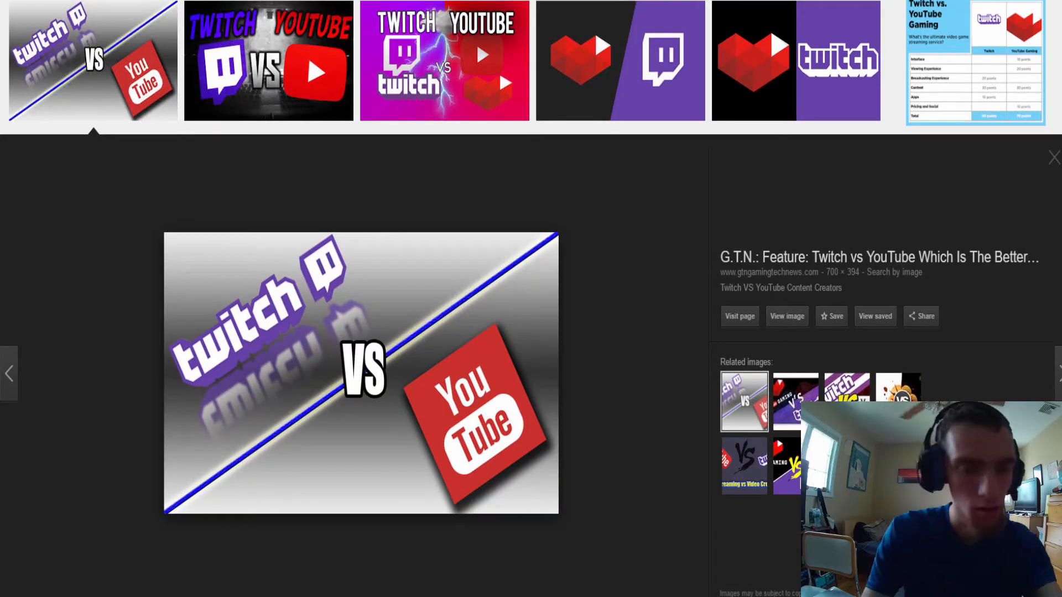
- Search Google for 'twitch moneitzation' to get Twitch monetization results
text(twitch moneitzation)
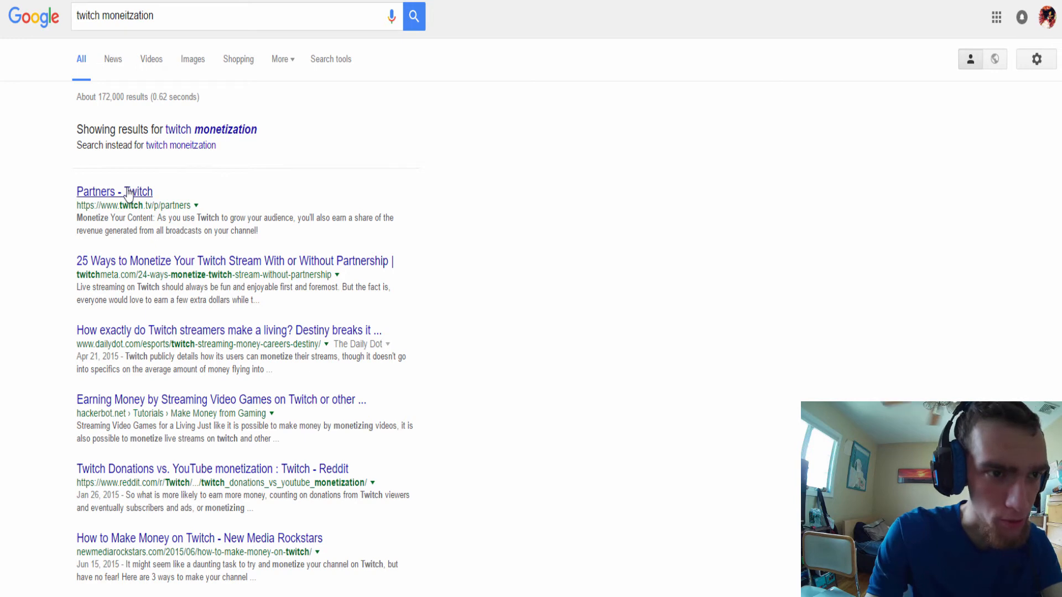
- Go to the Twitch Partner Program overview from the search results
click(114, 191)
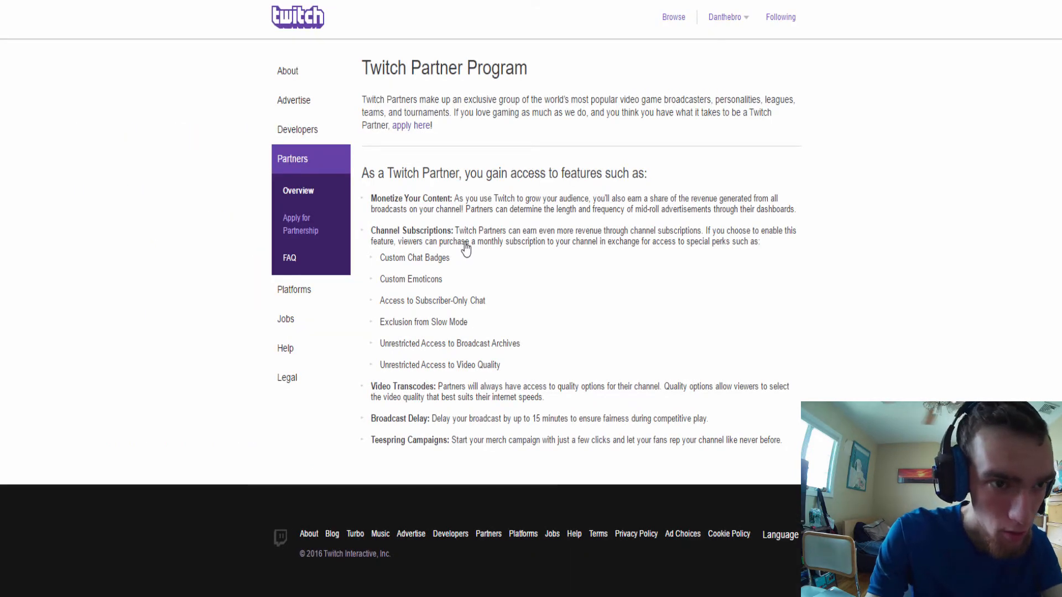
mouse_move(418, 283)
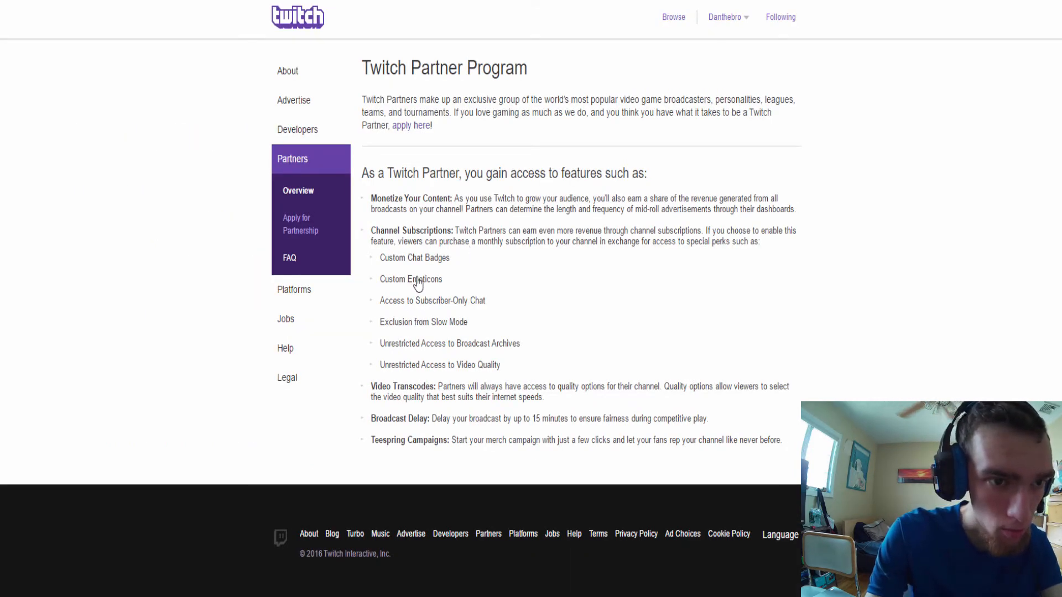
mouse_move(562, 213)
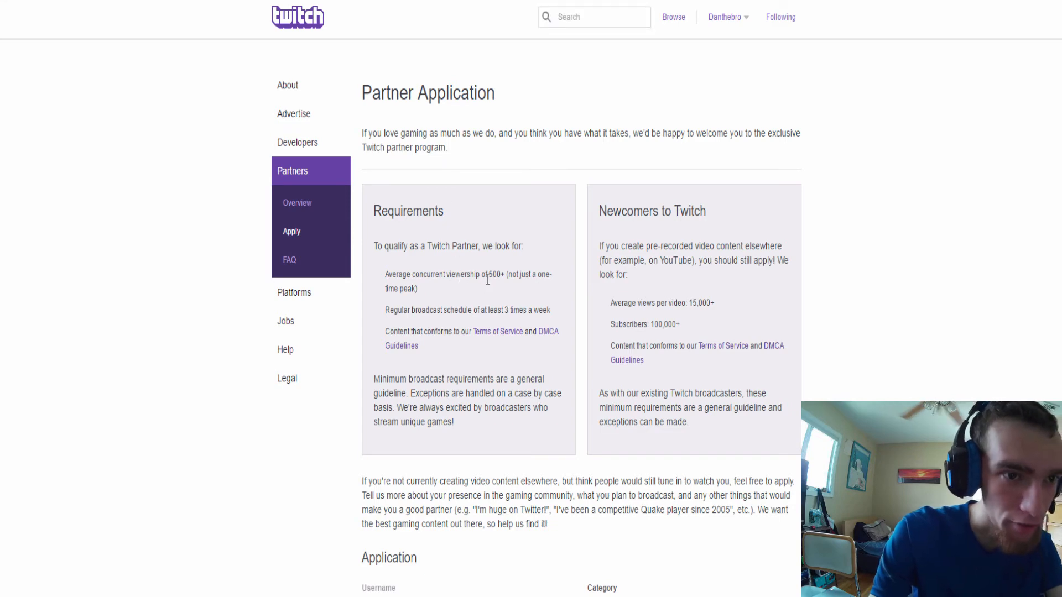
mouse_move(512, 344)
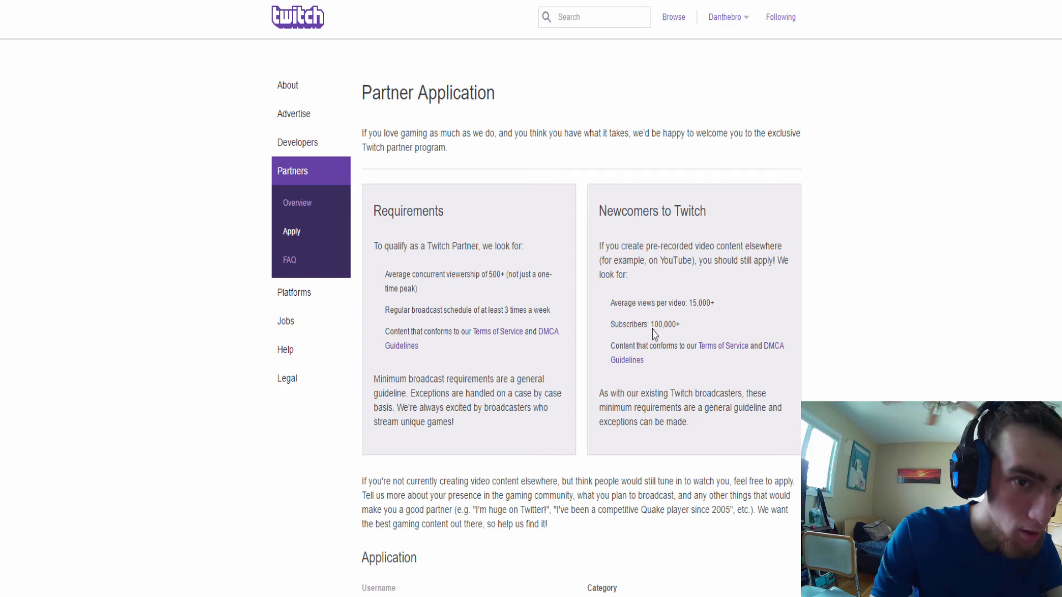
mouse_move(703, 274)
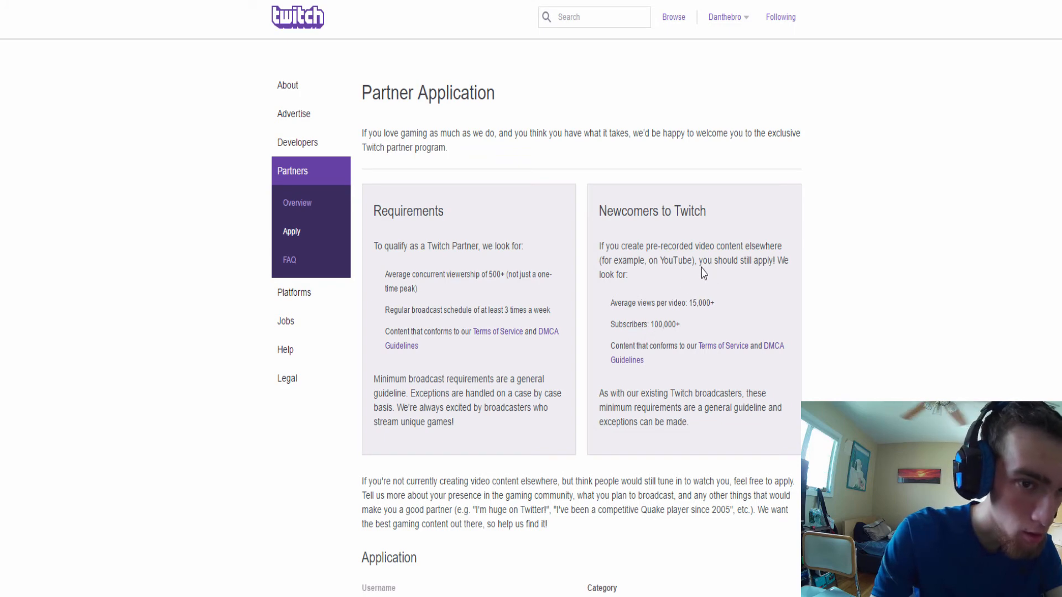
mouse_move(665, 264)
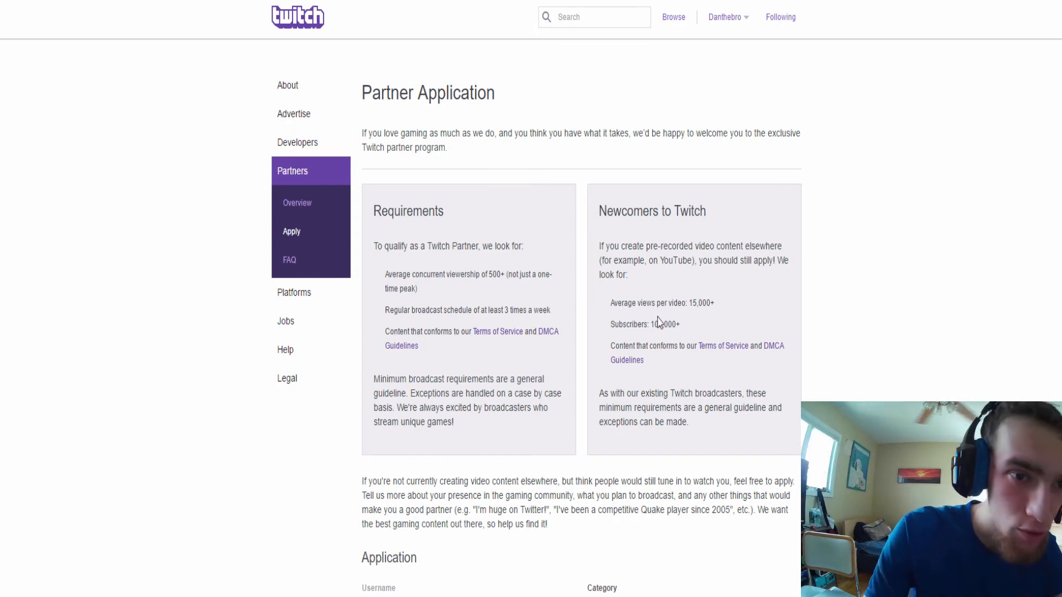
scroll(down, 3)
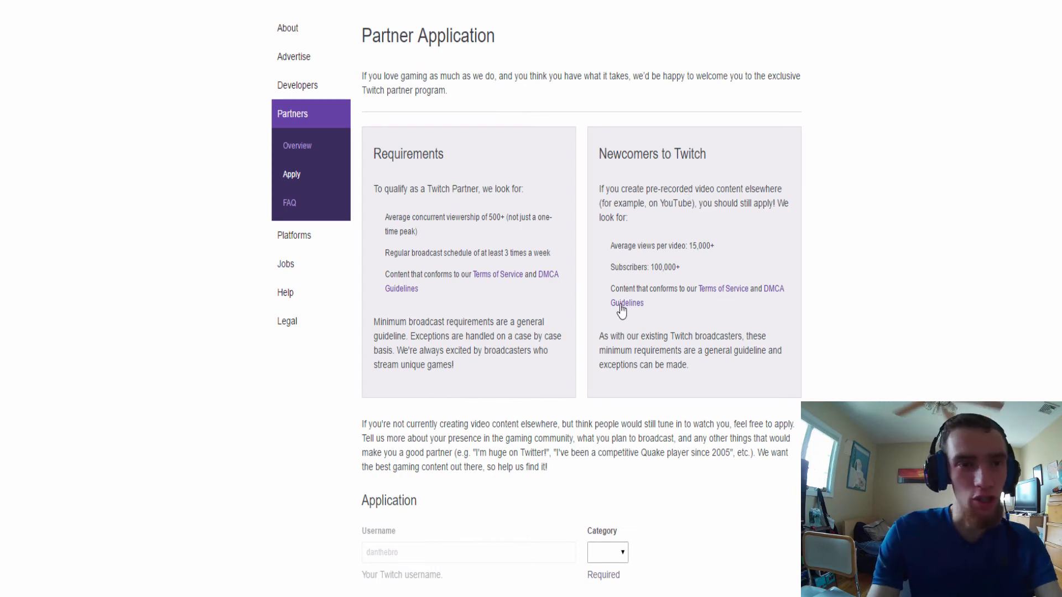
mouse_move(464, 239)
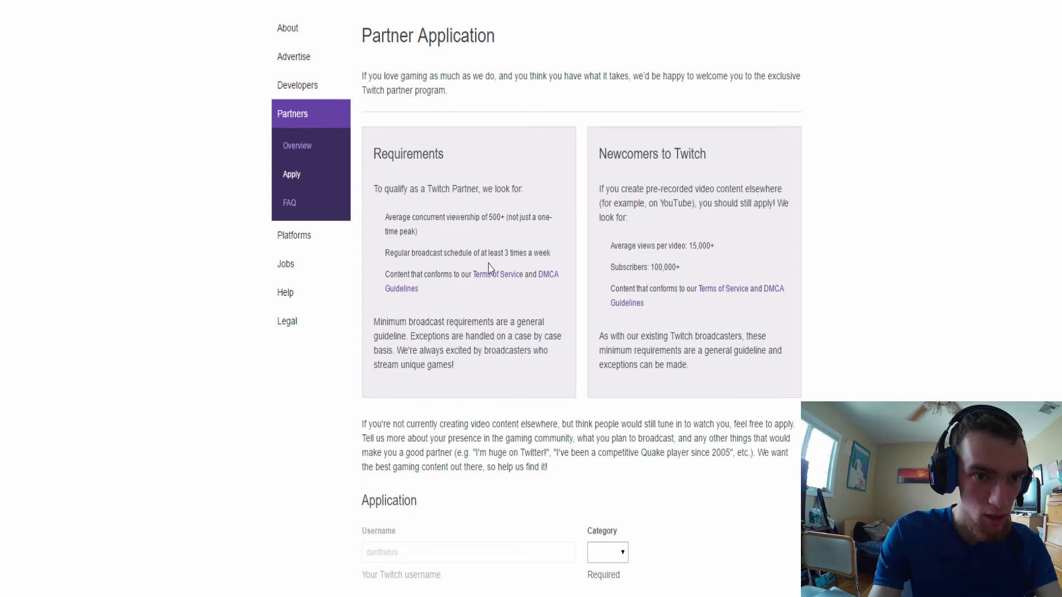
- Choose Gaming as the partner application's category
scroll(down, 3)
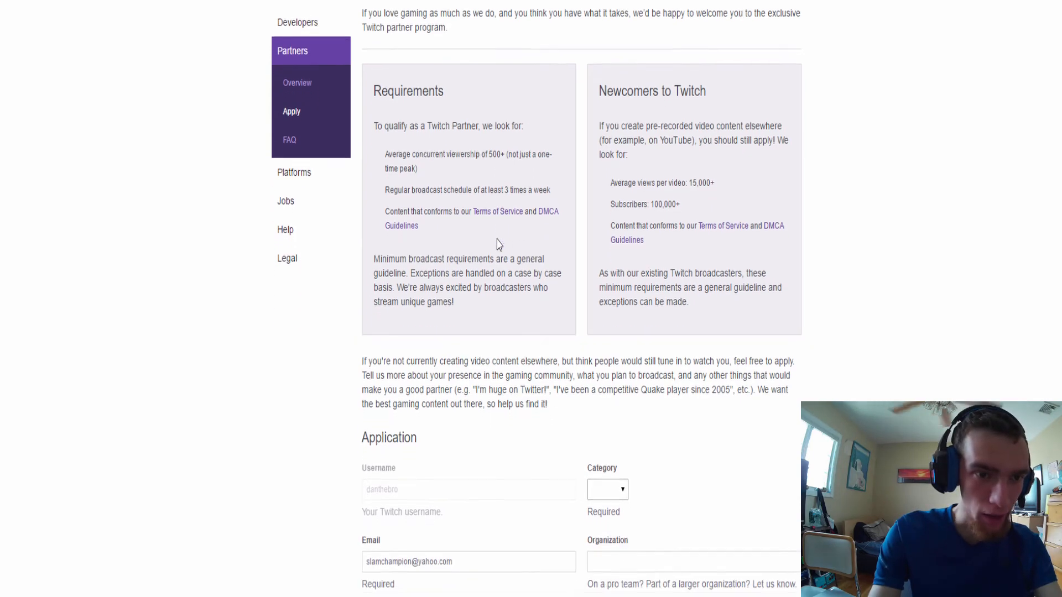
click(606, 490)
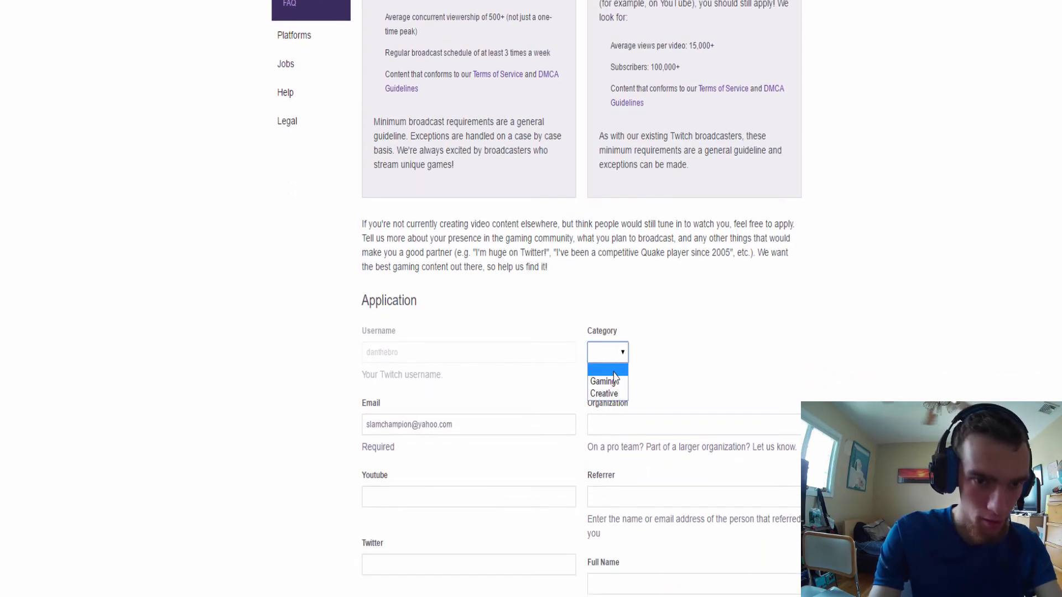
click(604, 381)
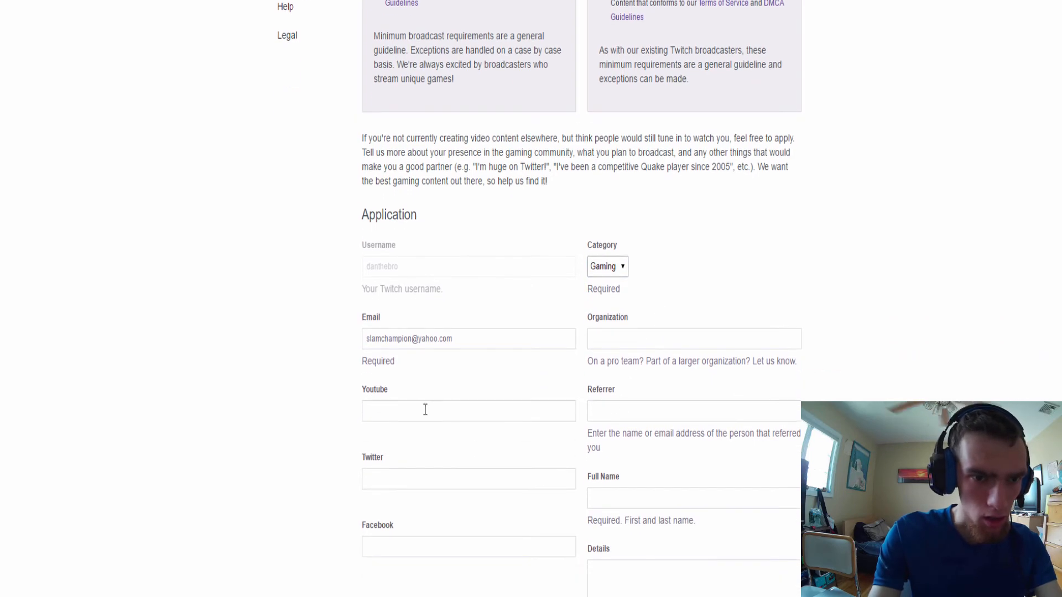
scroll(down, 3)
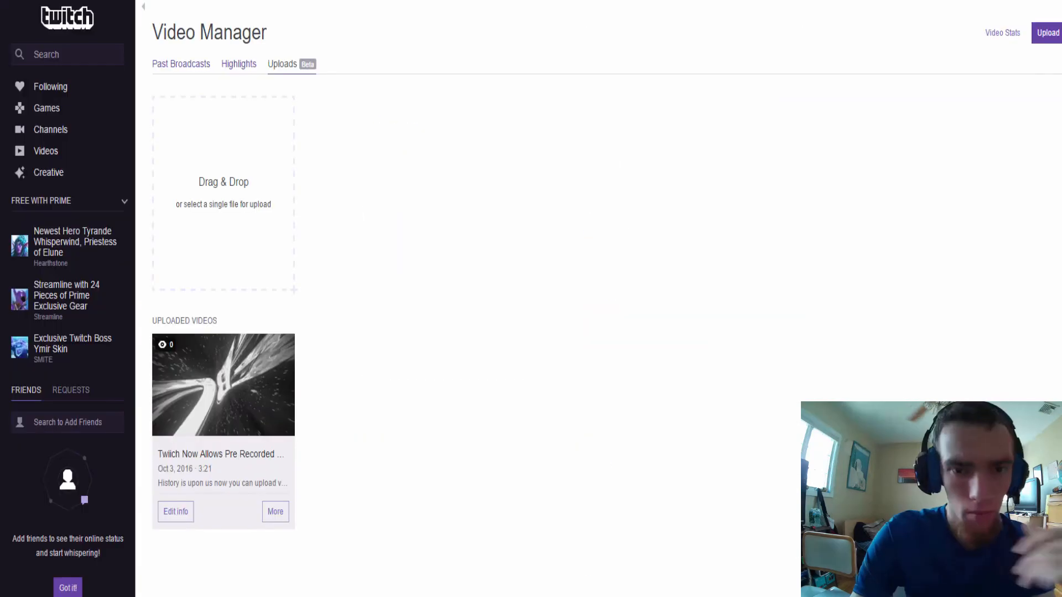
mouse_move(918, 32)
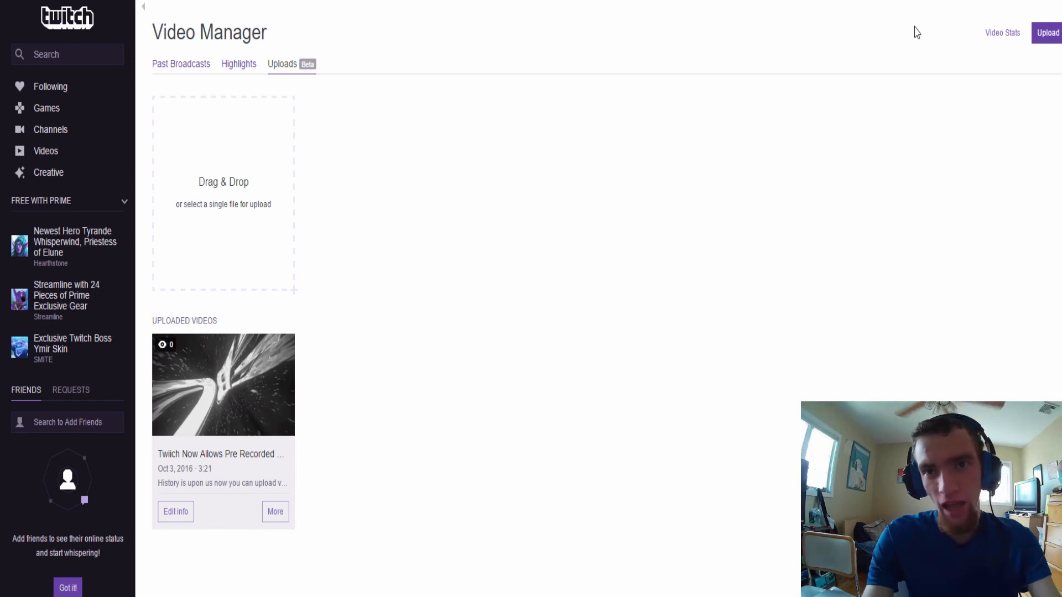
mouse_move(389, 504)
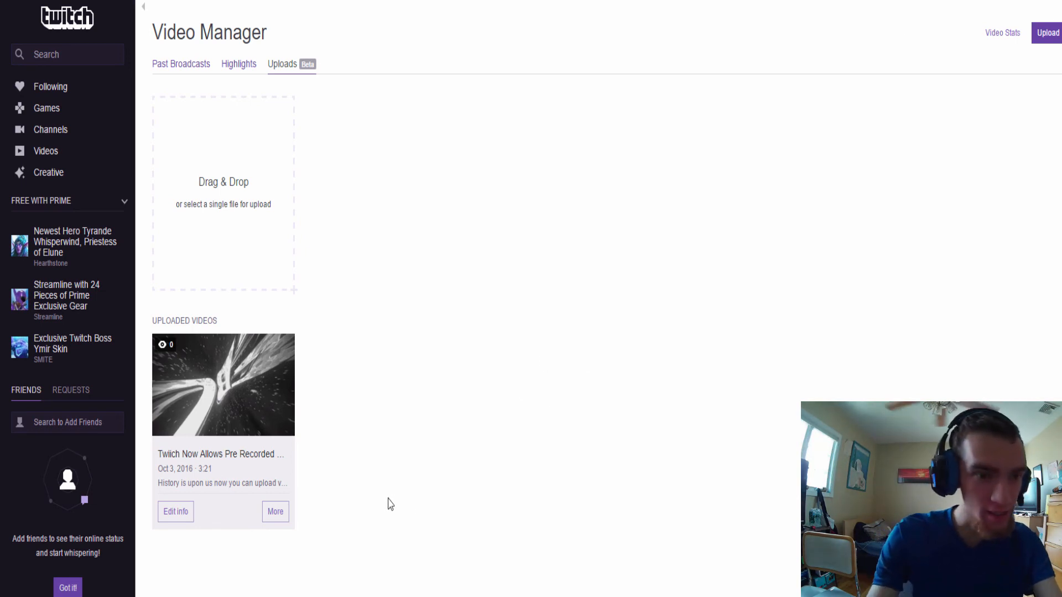
- Bring up Edit info for the uploaded video via its More menu
click(275, 511)
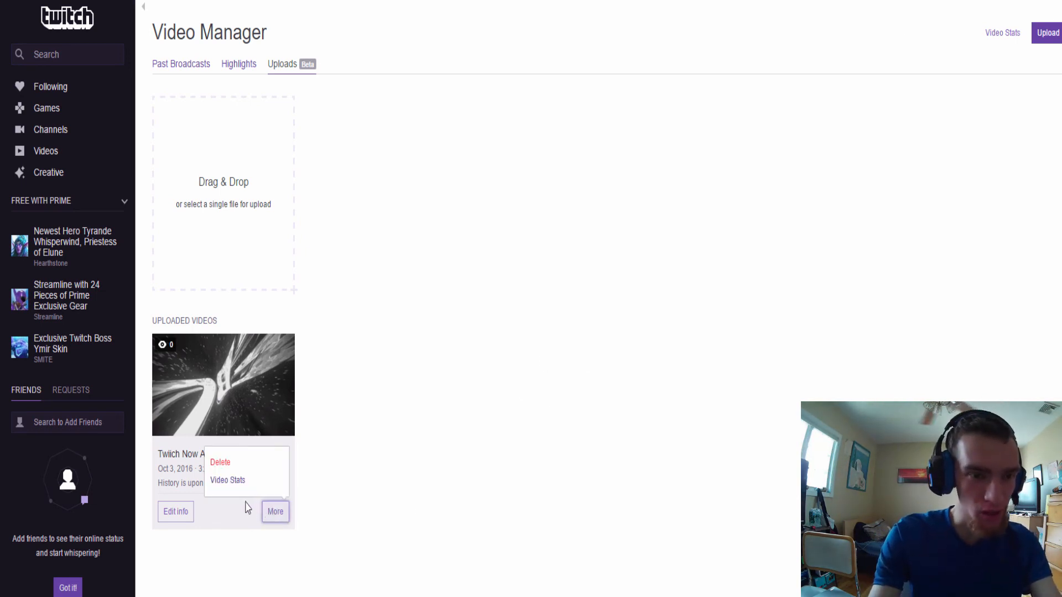
click(175, 511)
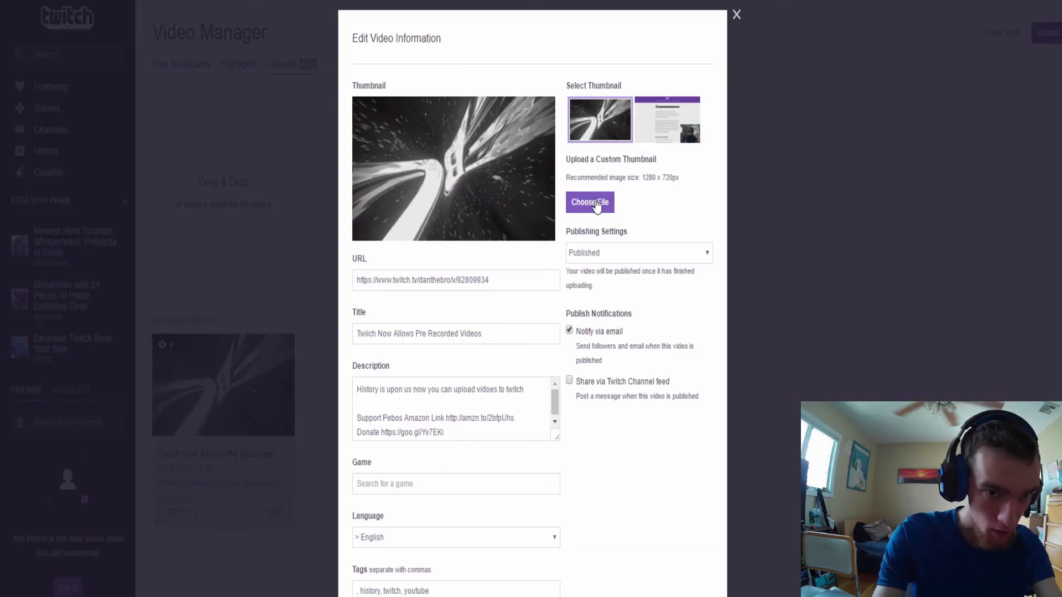
- Set a custom 'Twitch vs YouTube' thumbnail image and close the editor
click(589, 202)
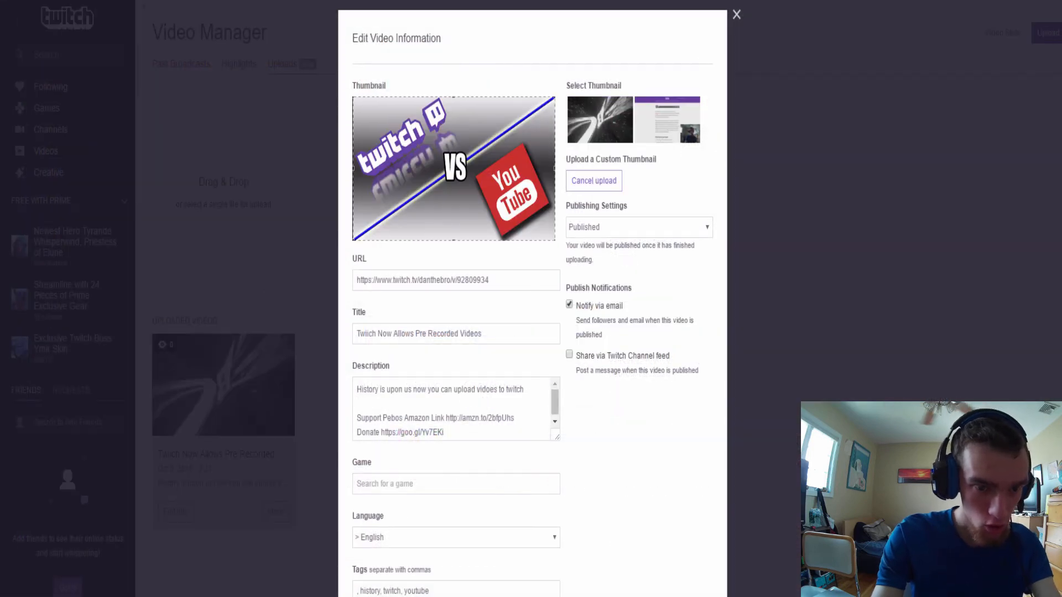
click(737, 14)
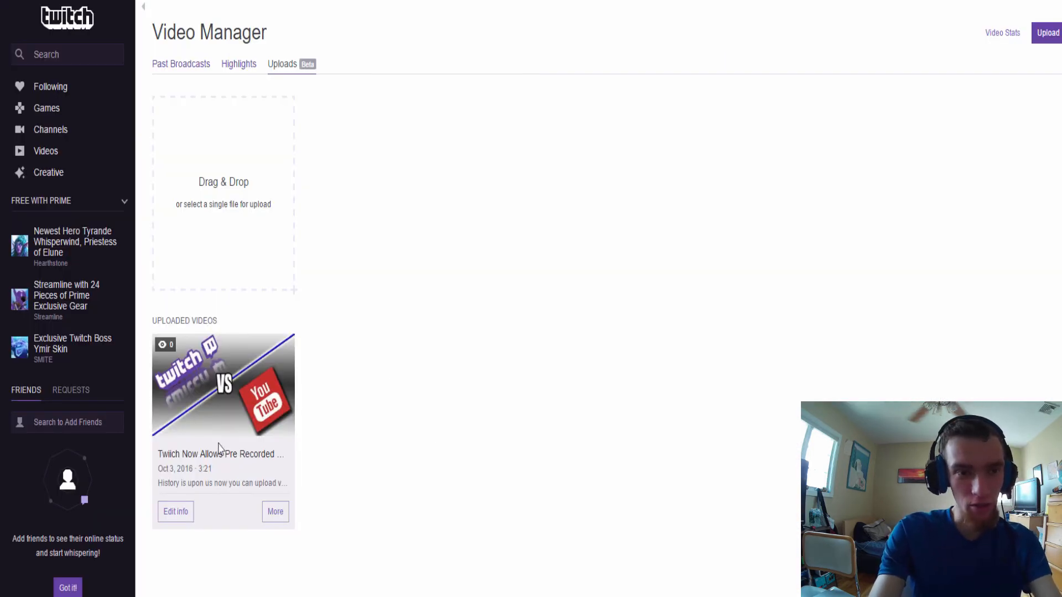
mouse_move(214, 441)
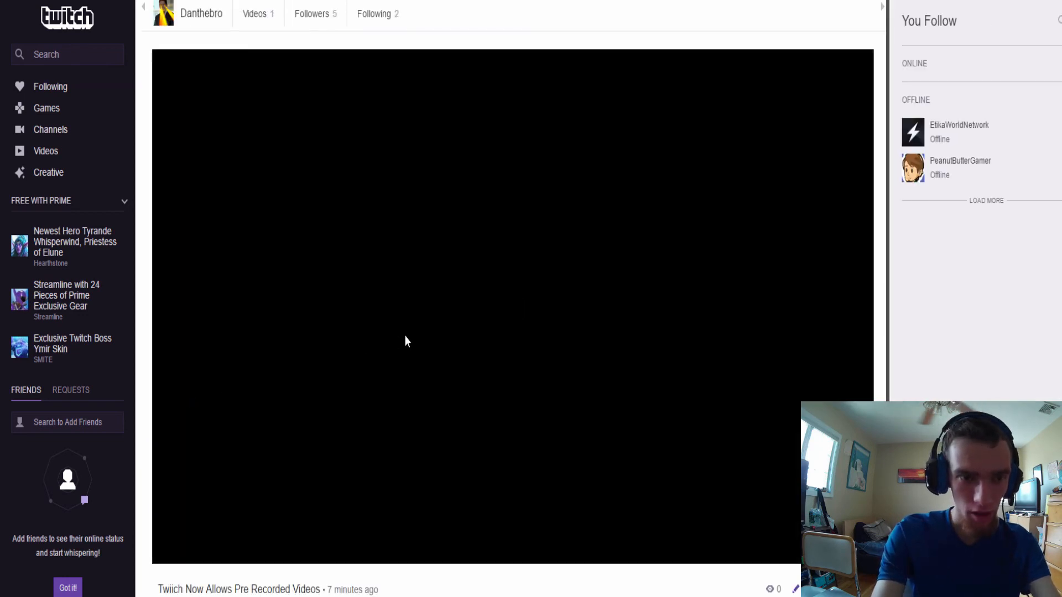
- Play the uploaded video unmuted to about 59 seconds, then pause it
click(406, 341)
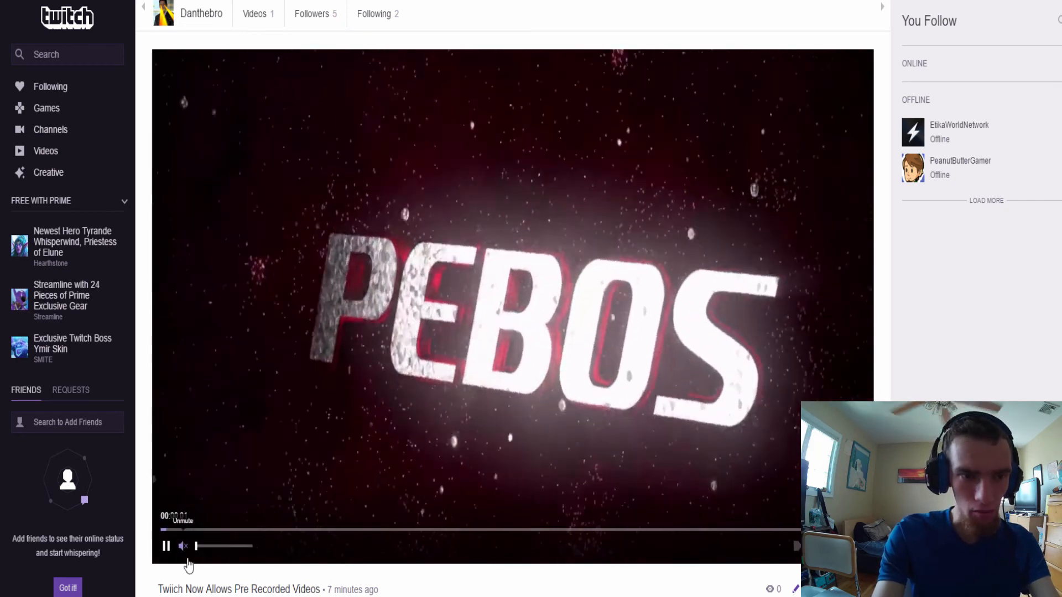
click(183, 546)
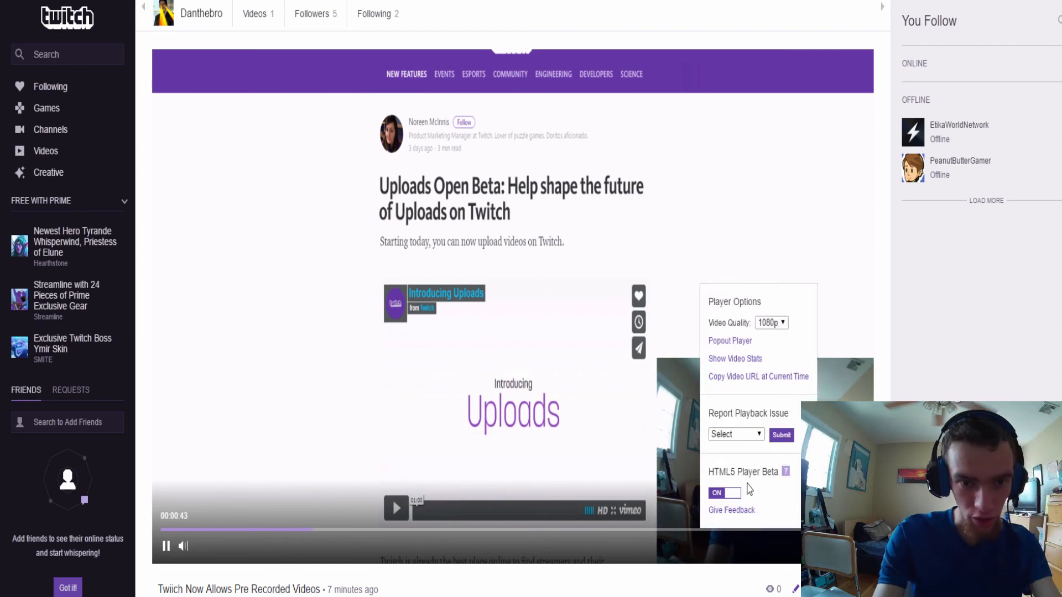
click(771, 322)
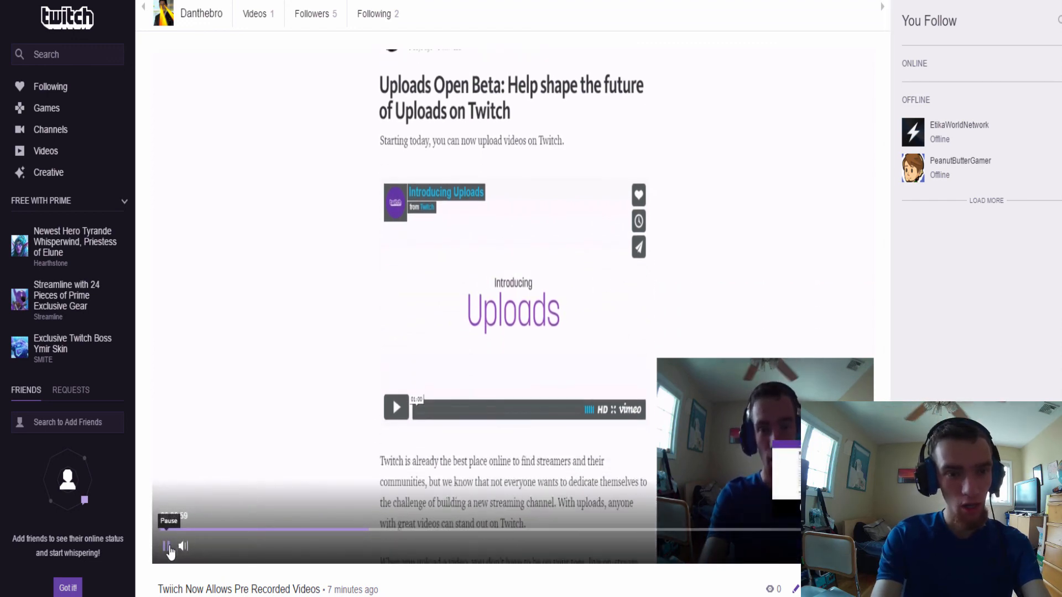
click(166, 546)
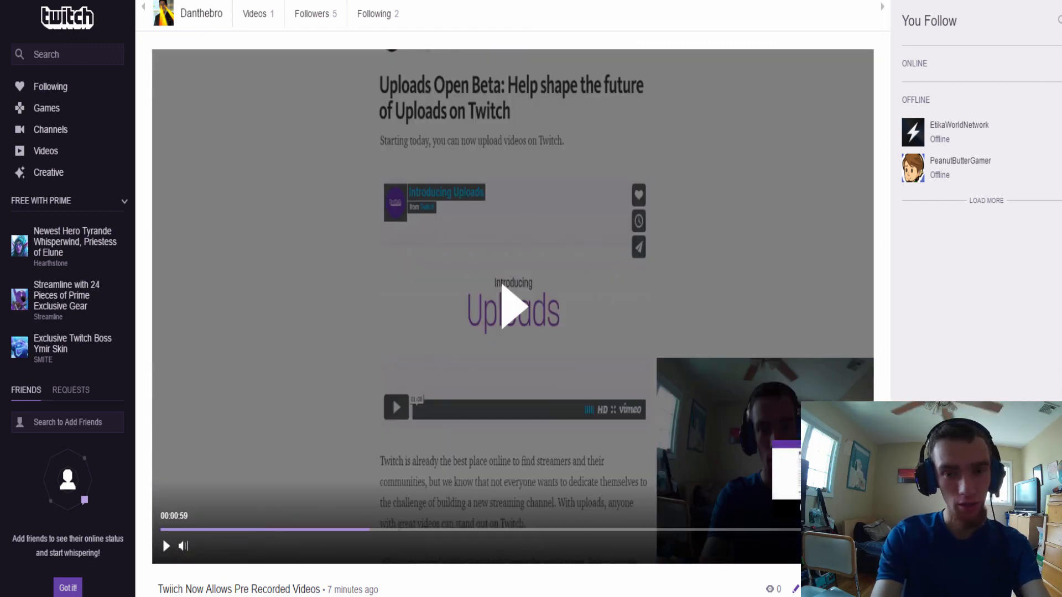